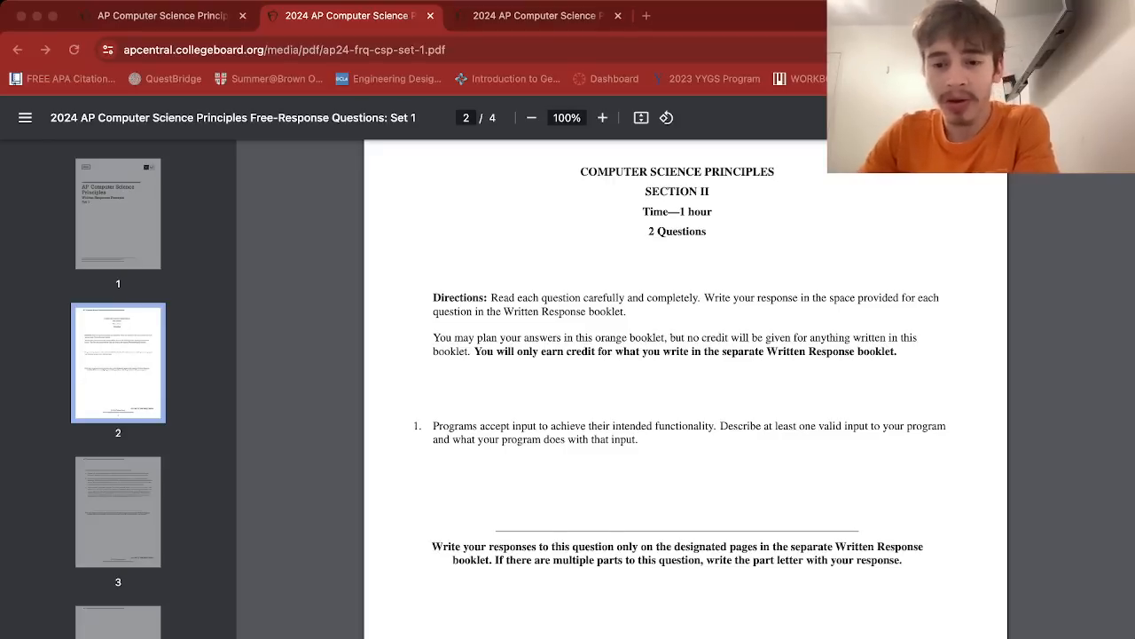
# Scroll the Set 1 PDF to page 3 of 4, showing question 2 parts (a)–(c)
pyautogui.scroll(-3)
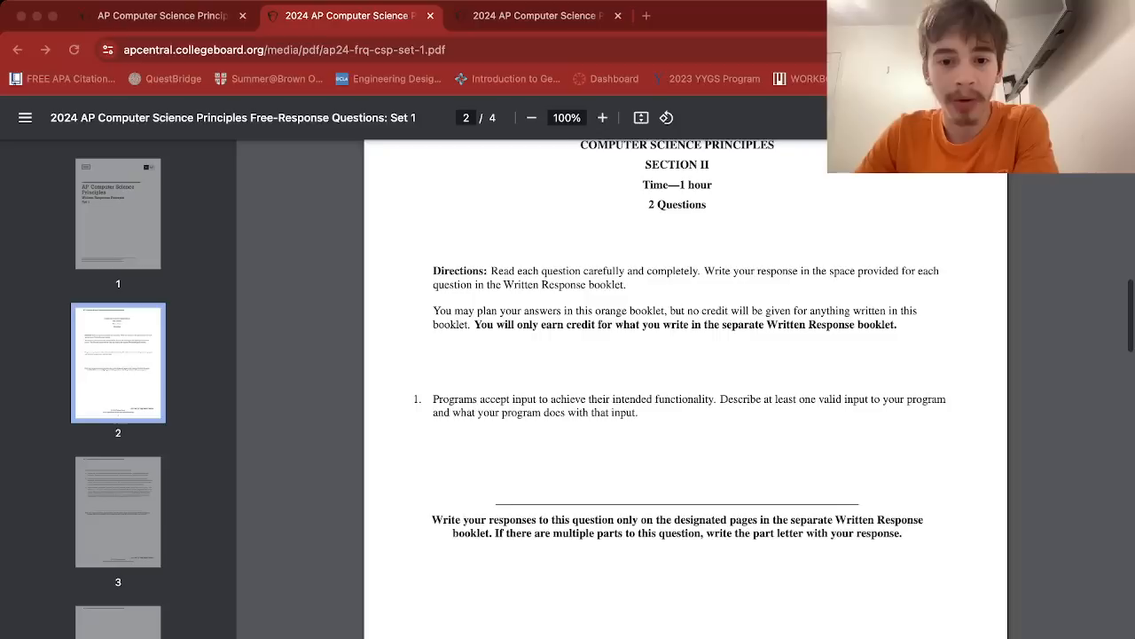
pyautogui.scroll(-3)
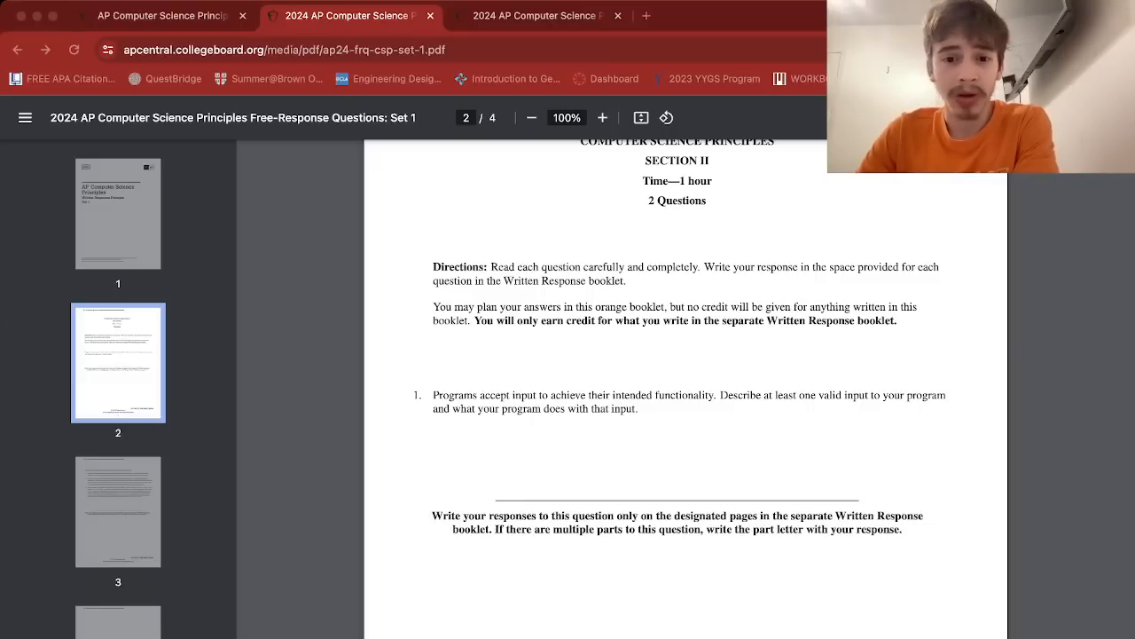
pyautogui.scroll(-3)
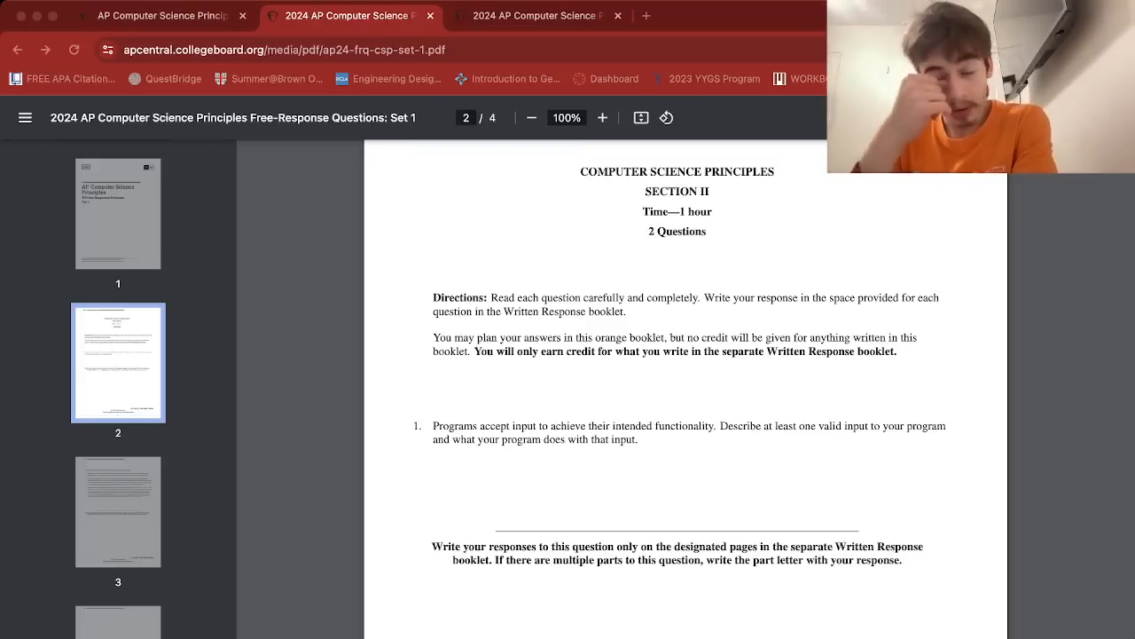
pyautogui.scroll(-3)
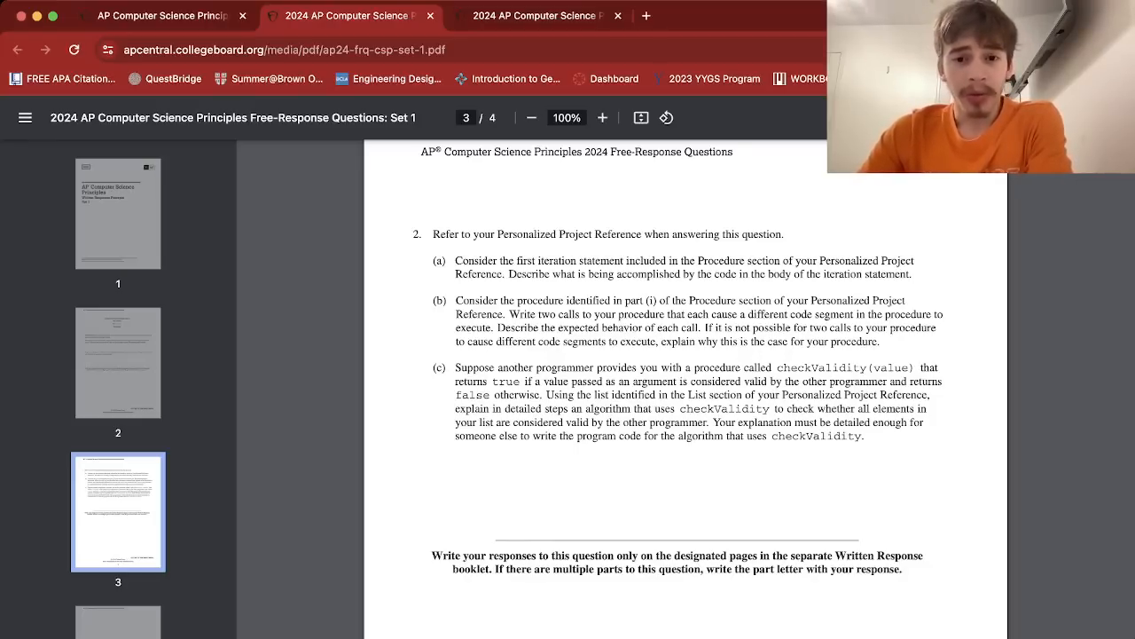
pyautogui.scroll(-3)
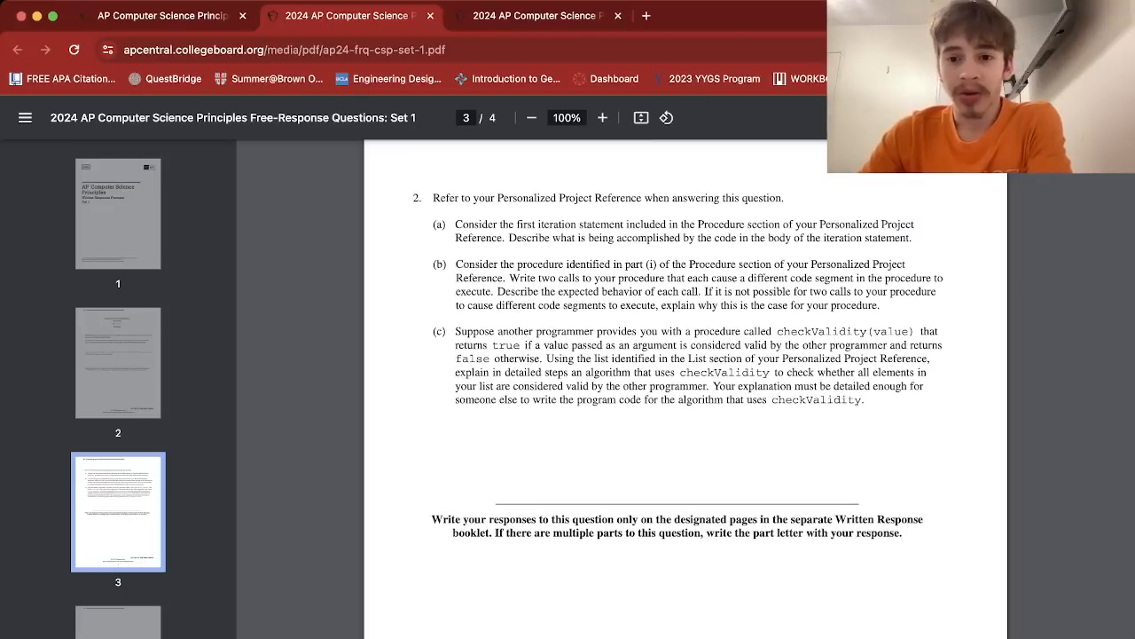
pyautogui.scroll(-3)
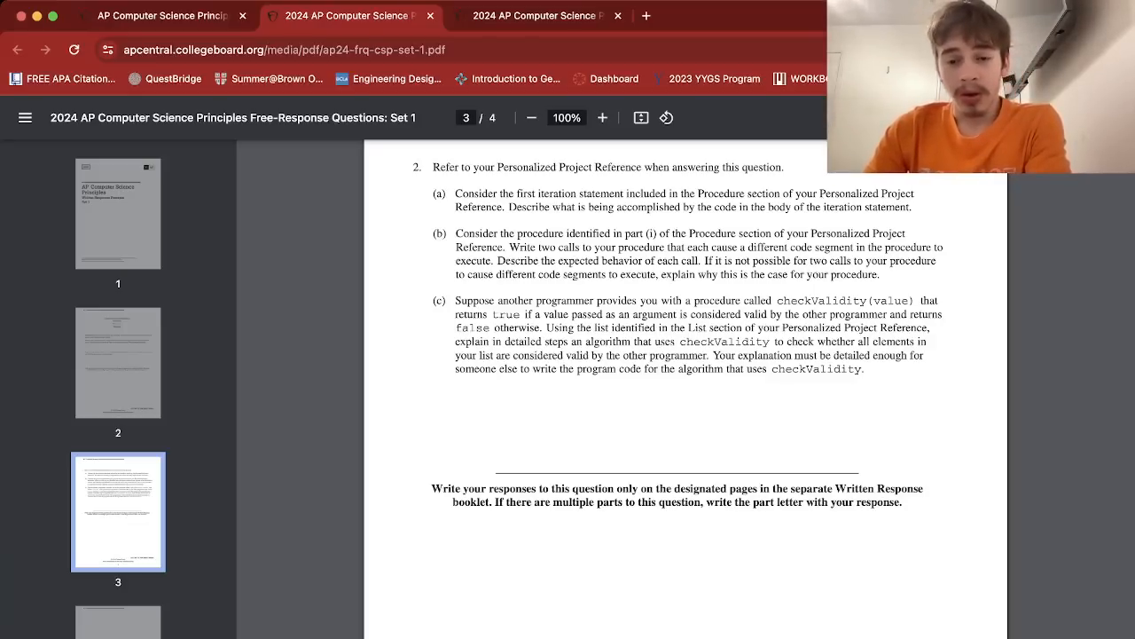
pyautogui.scroll(-3)
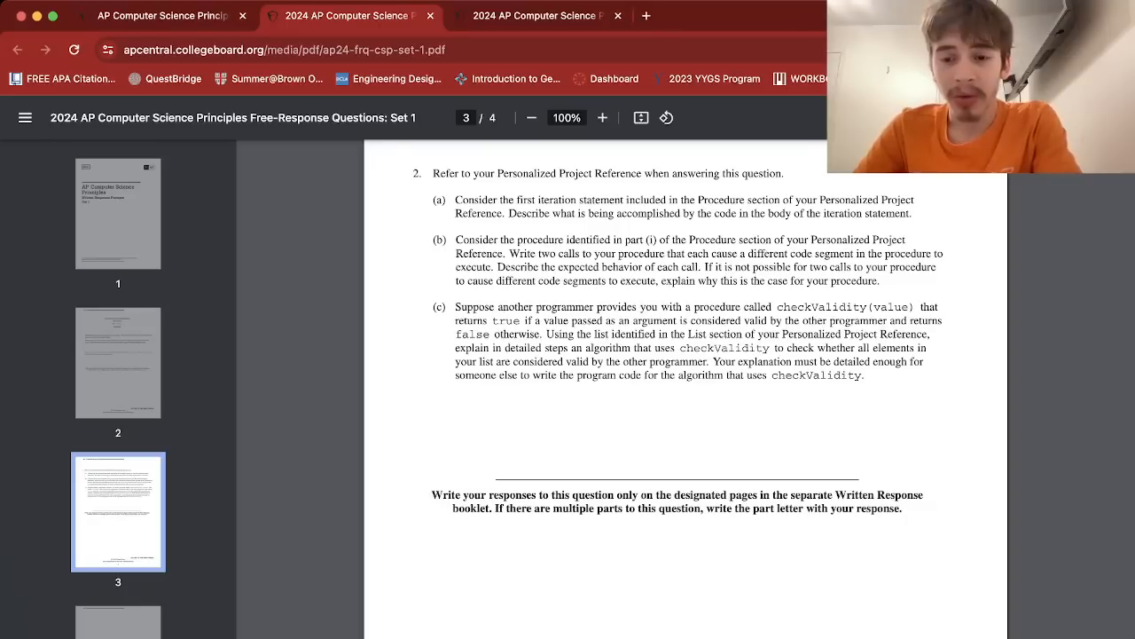
pyautogui.doubleClick(860, 347)
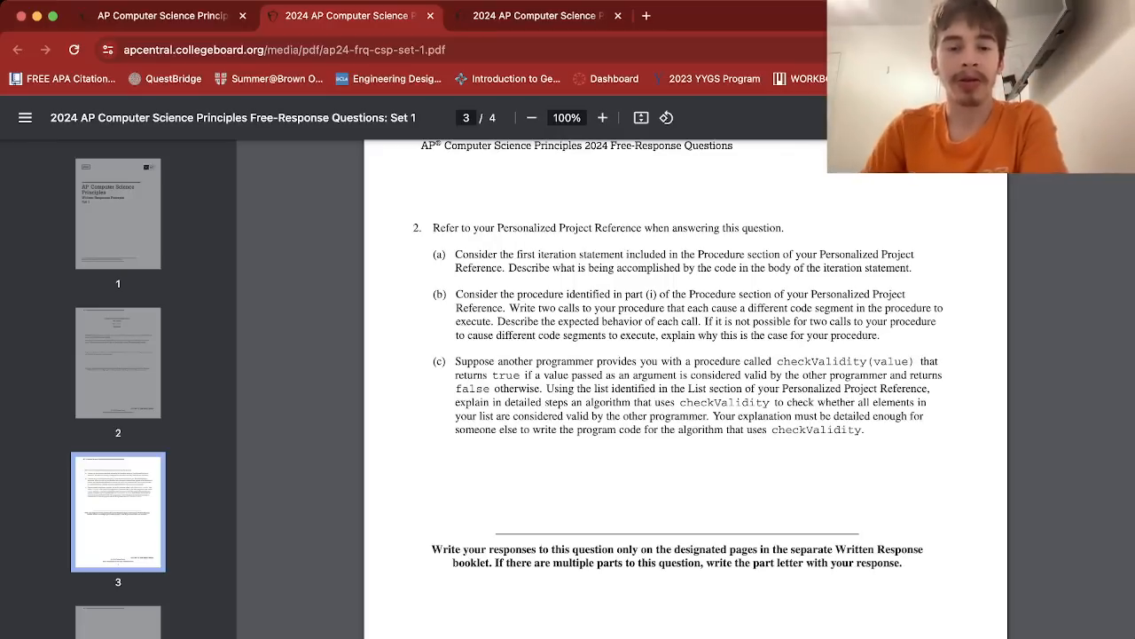
# Scroll the Set 1 PDF to page 2, showing question 1 on valid program input
pyautogui.scroll(-3)
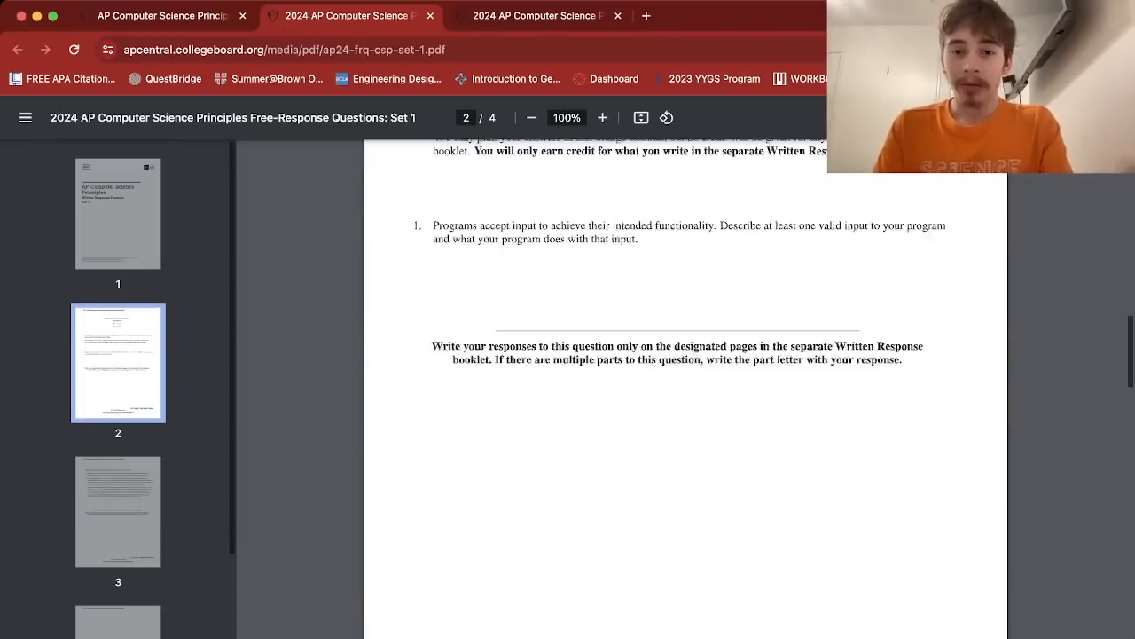
# Switch to the Set 2 free-response PDF tab and scroll through question 1
pyautogui.click(537, 16)
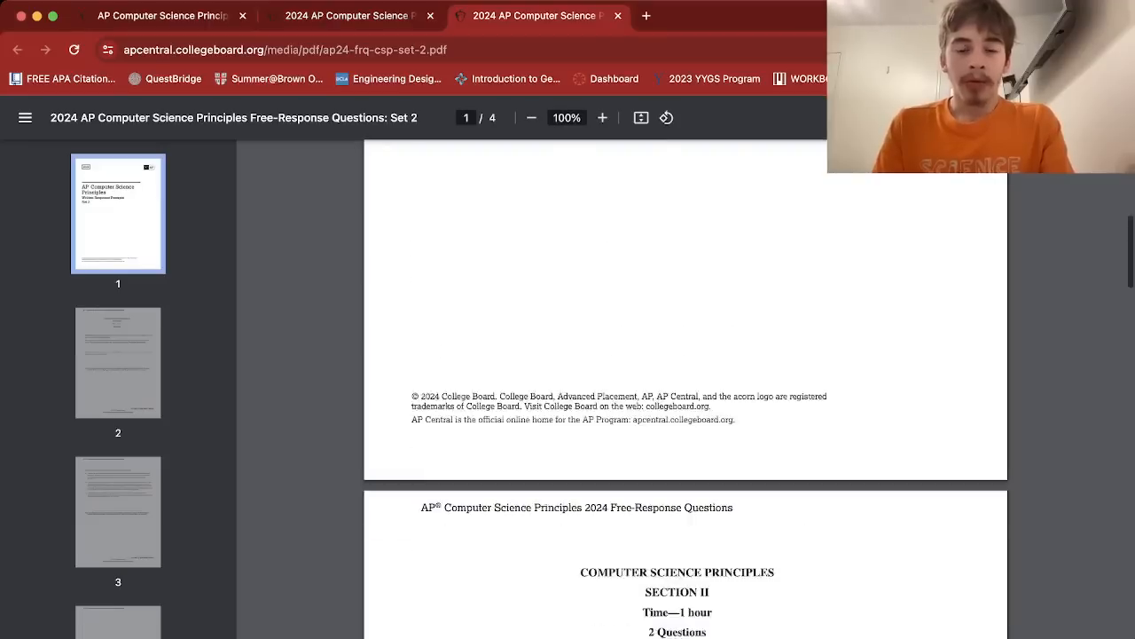
pyautogui.scroll(-3)
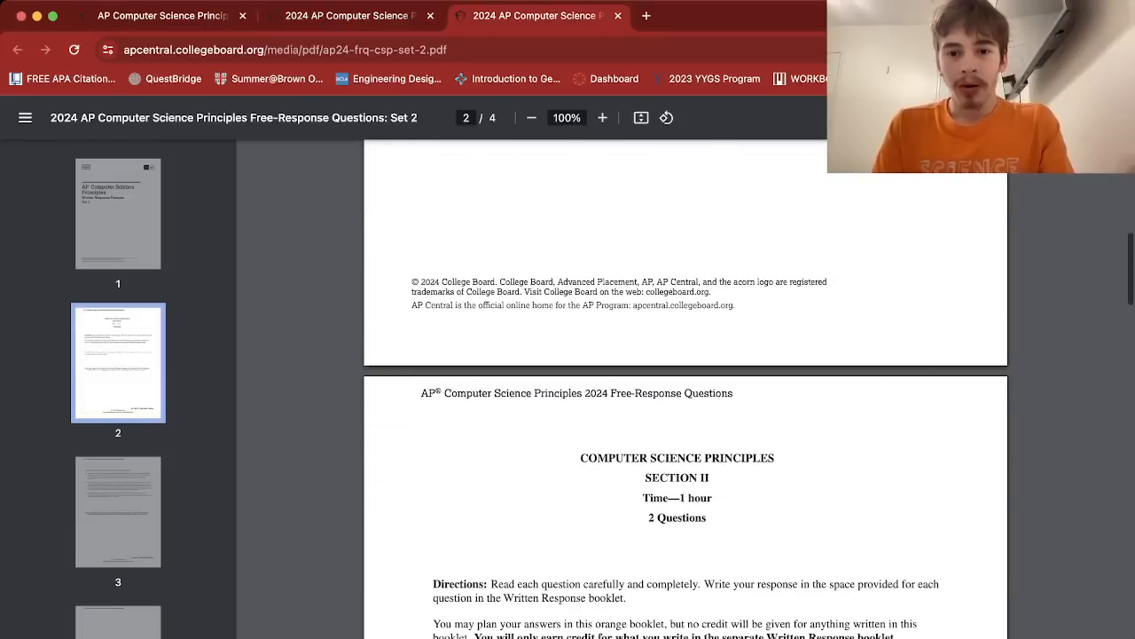
pyautogui.scroll(-3)
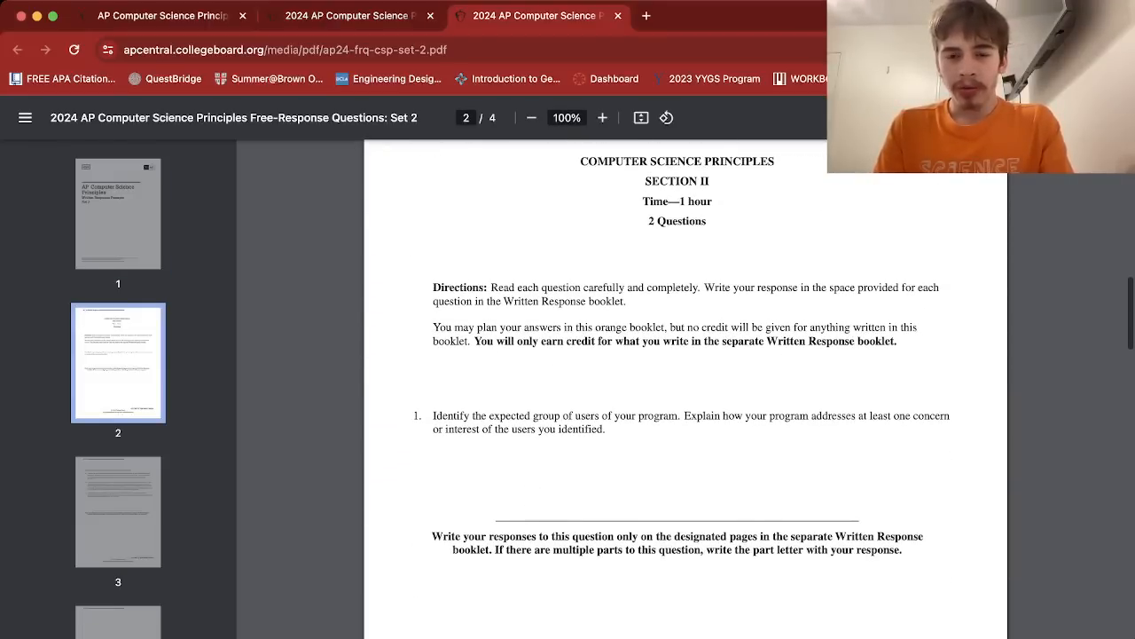
# Zoom the page to 110% and scroll to page 3, where question 2 begins
pyautogui.click(602, 117)
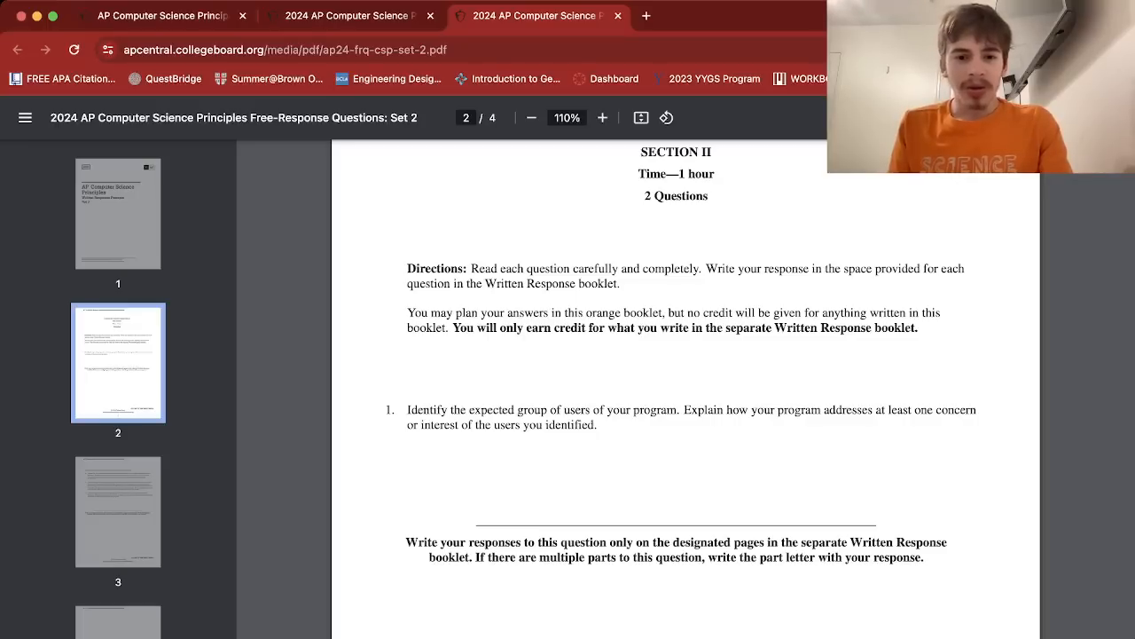
pyautogui.scroll(-3)
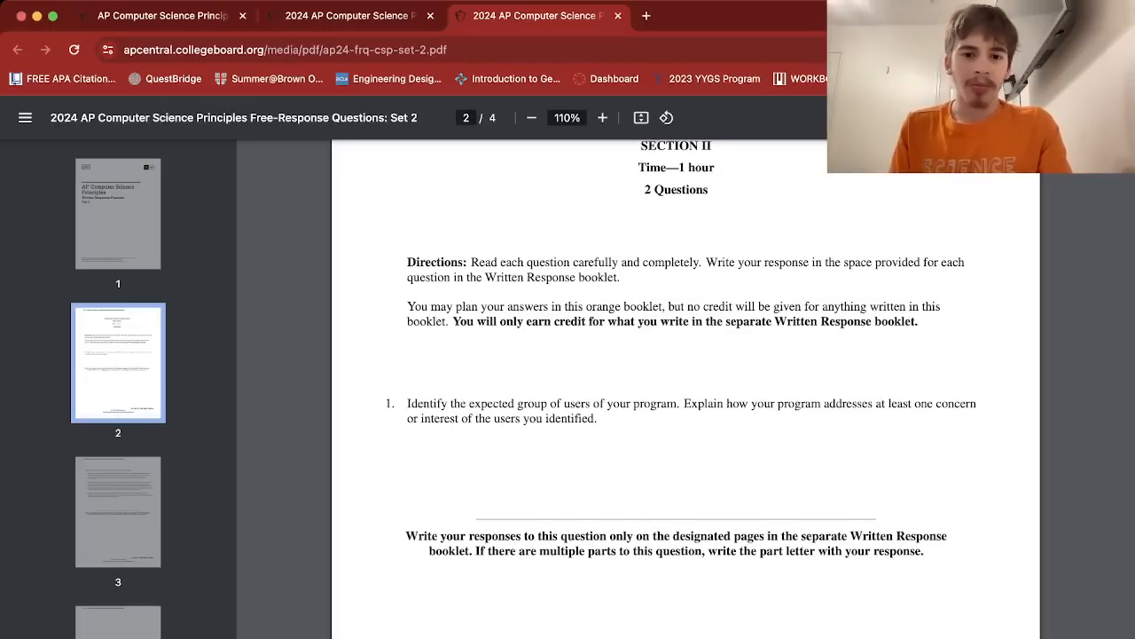
pyautogui.scroll(-3)
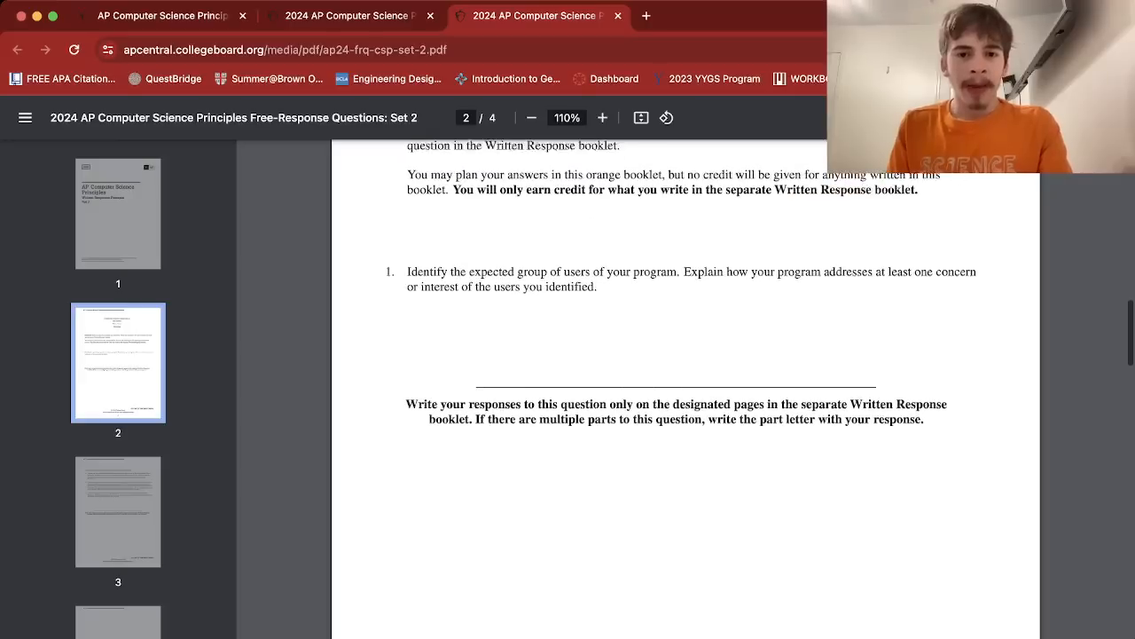
pyautogui.scroll(-3)
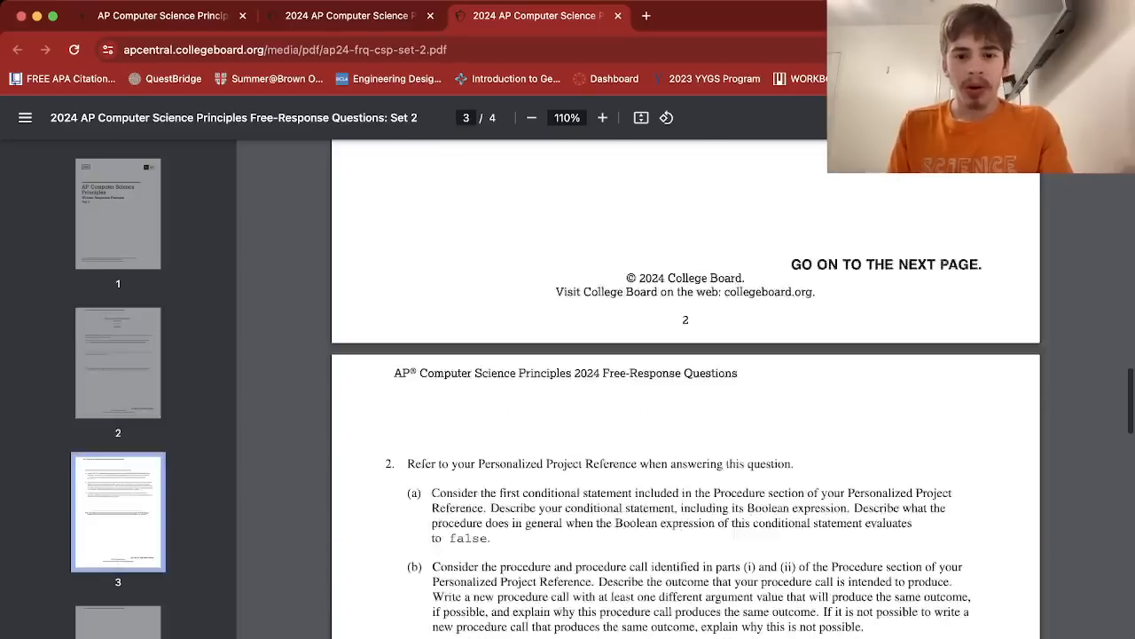
# Scroll page 3 until question 2 part (c) on procedure parameters is visible
pyautogui.scroll(-3)
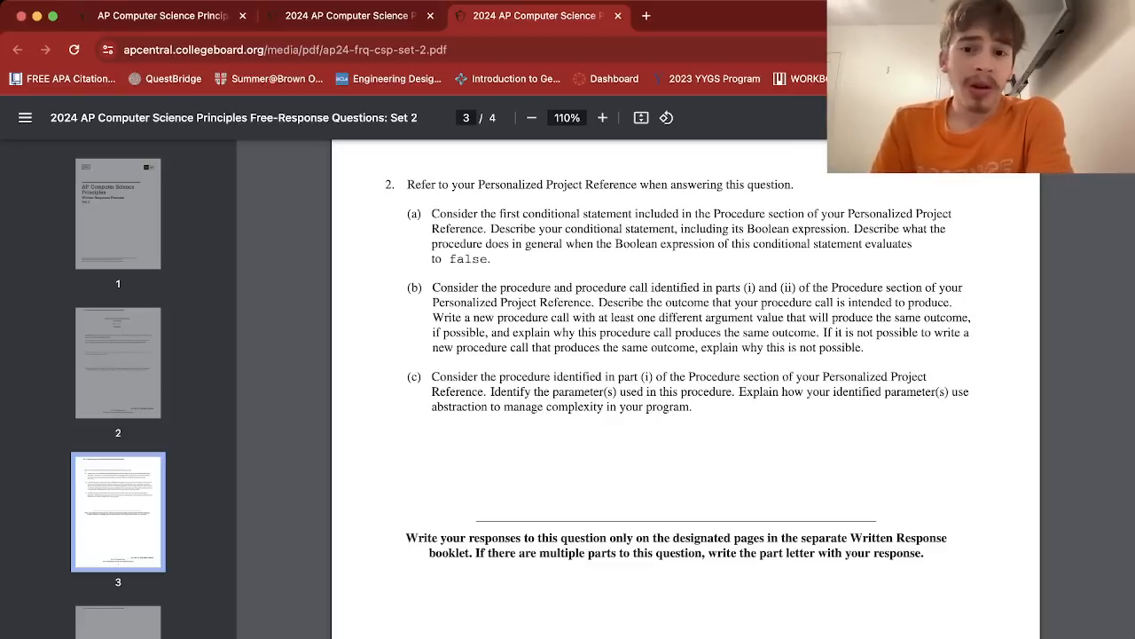
# Scroll the Set 2 PDF so page 3 with question 2 parts (a)–(c) stays displayed
pyautogui.scroll(-3)
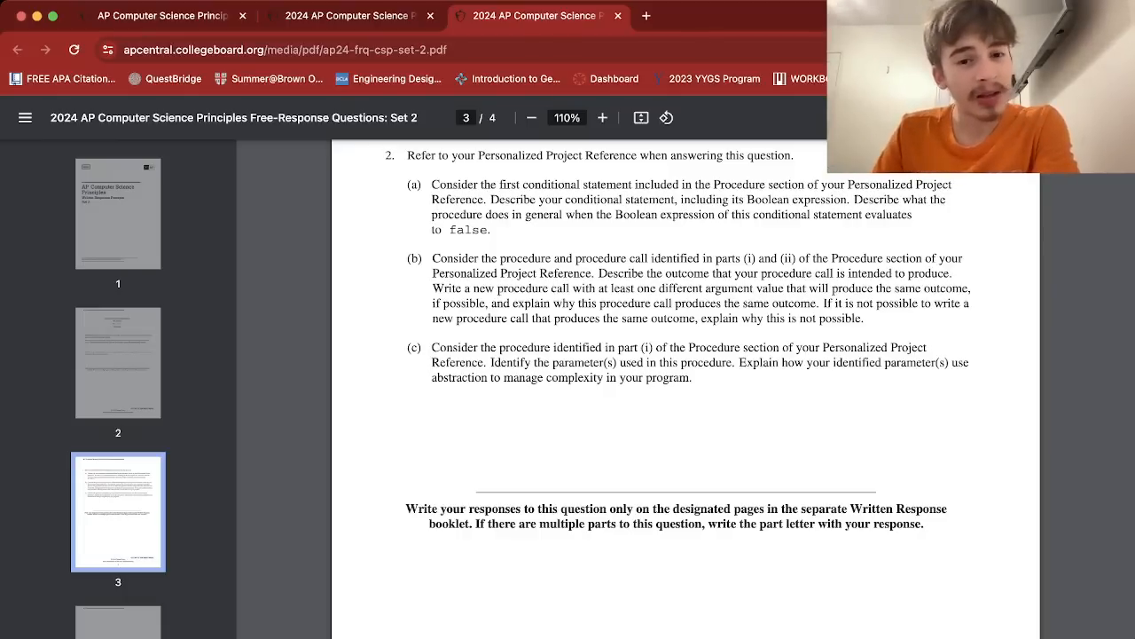
# Revisit page 2 of Set 2, return to page 3, then switch to Set 1's question 2
pyautogui.click(346, 15)
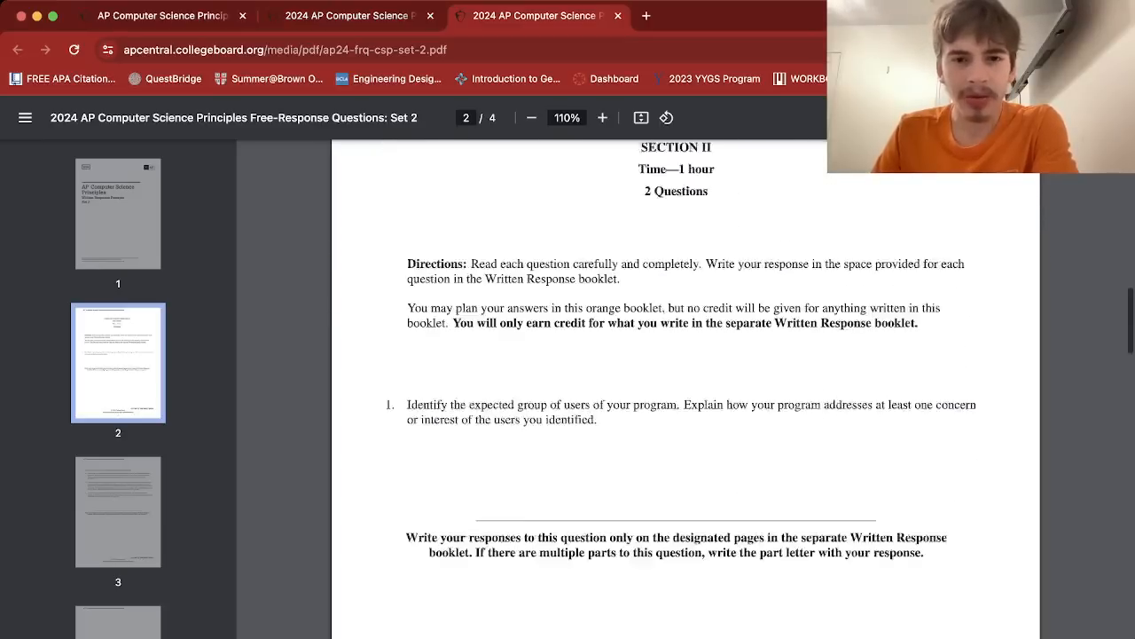
pyautogui.scroll(-3)
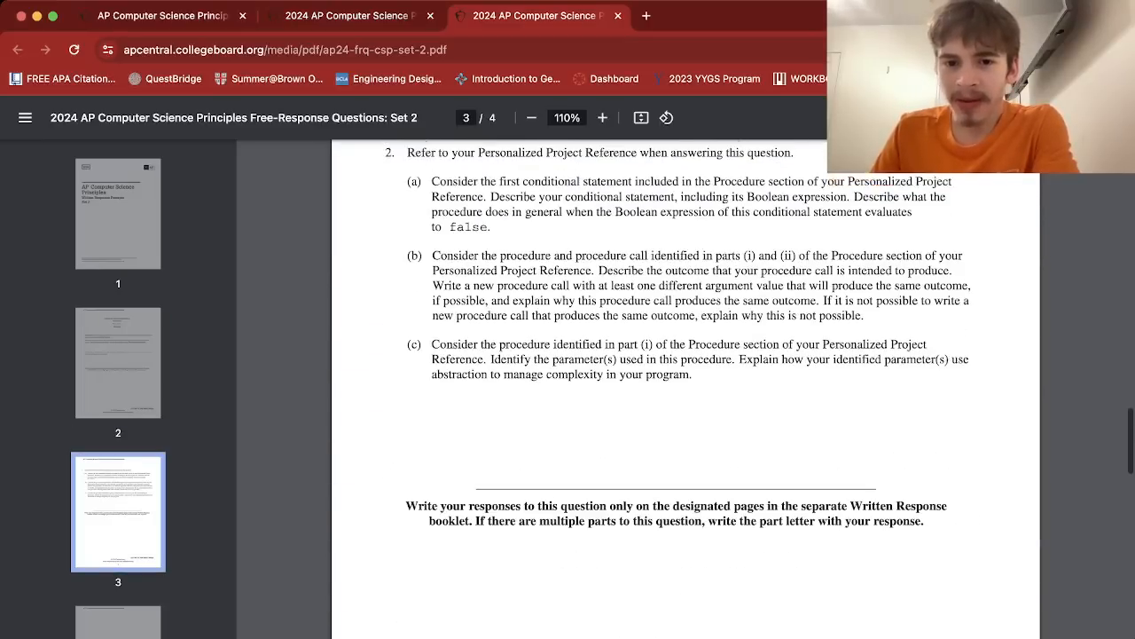
pyautogui.scroll(-3)
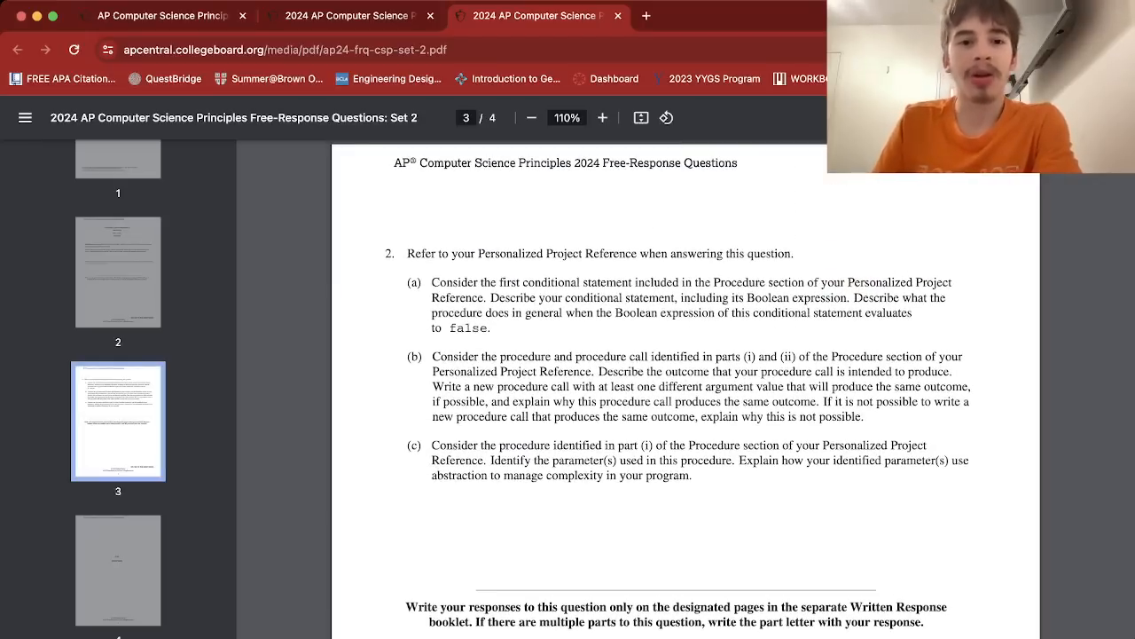
pyautogui.click(346, 15)
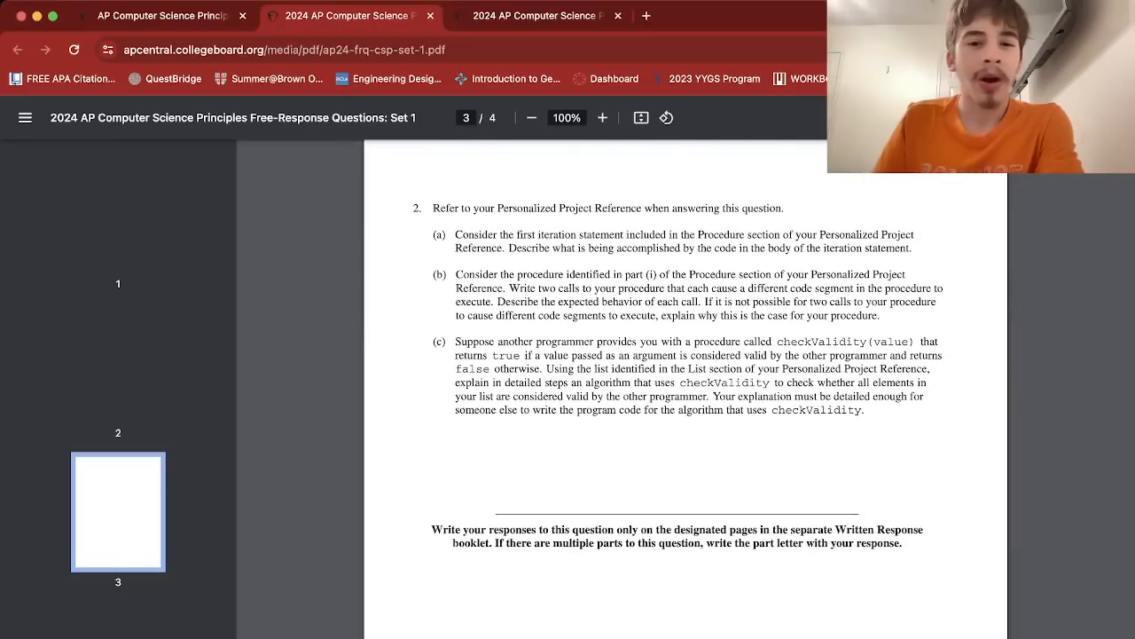
# Return to the Set 2 tab showing question 2 on conditionals and procedure calls
pyautogui.moveTo(455, 341); pyautogui.dragTo(863, 410)
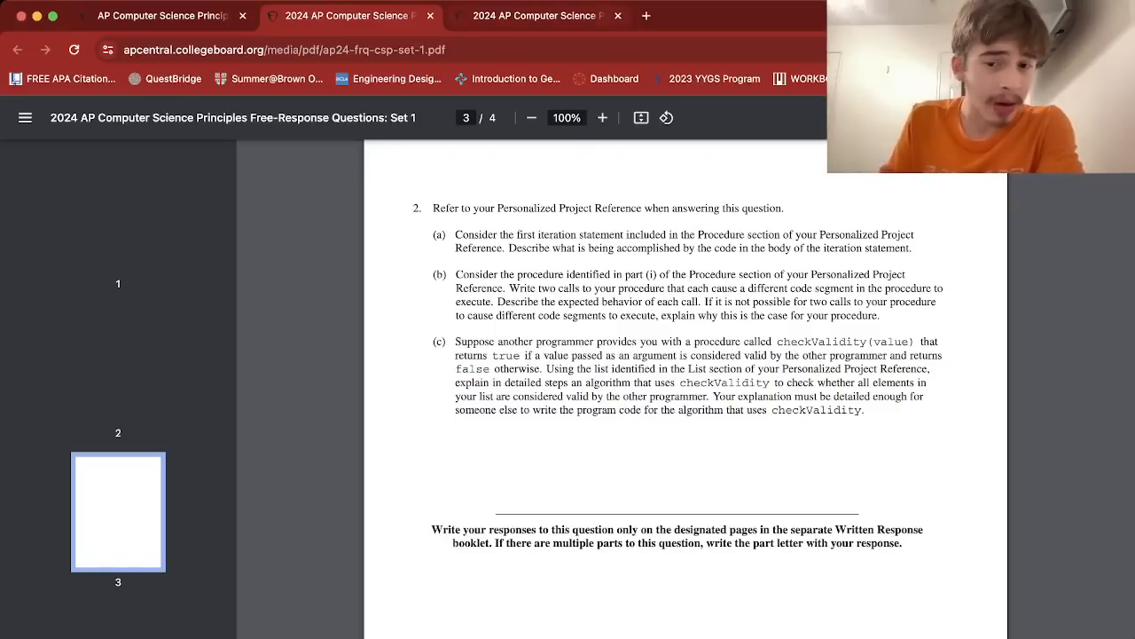
pyautogui.click(532, 15)
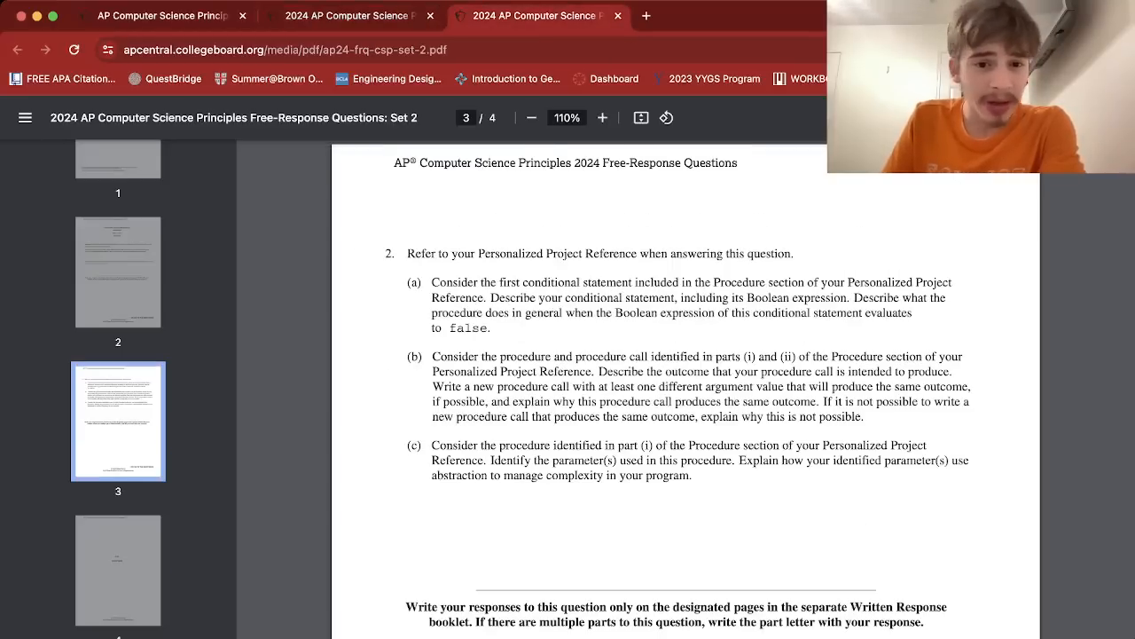
pyautogui.click(602, 117)
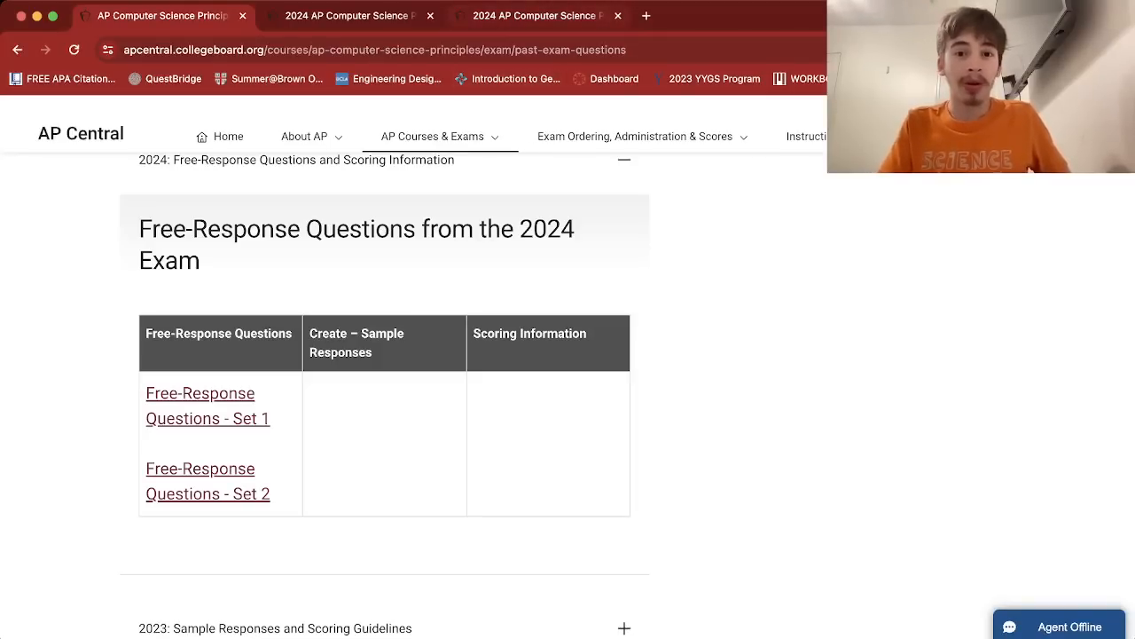
pyautogui.click(207, 481)
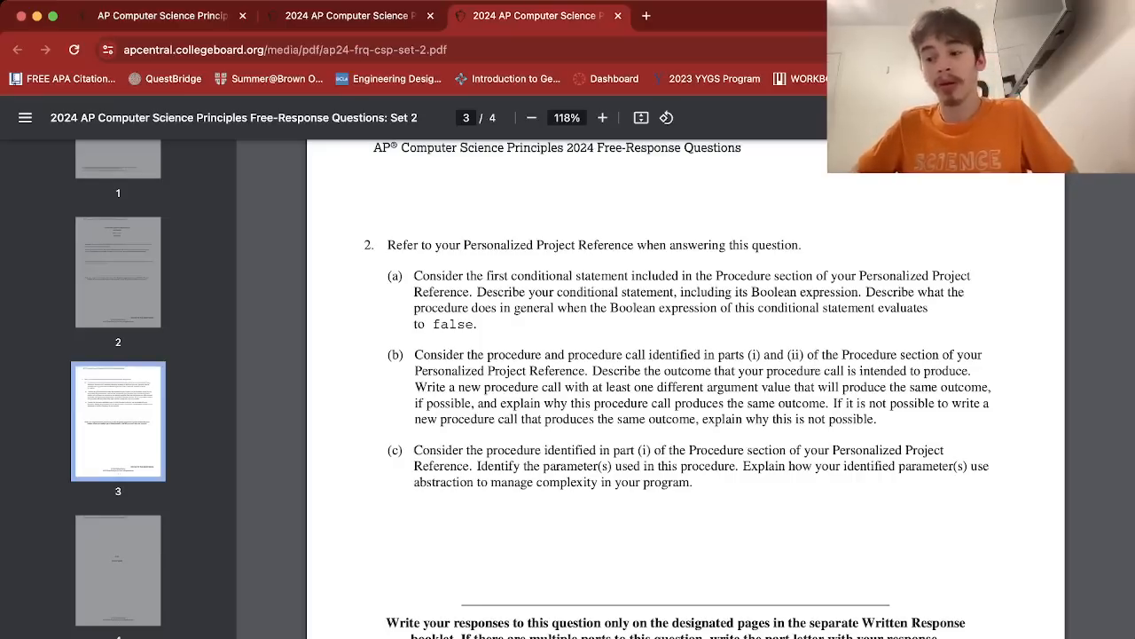